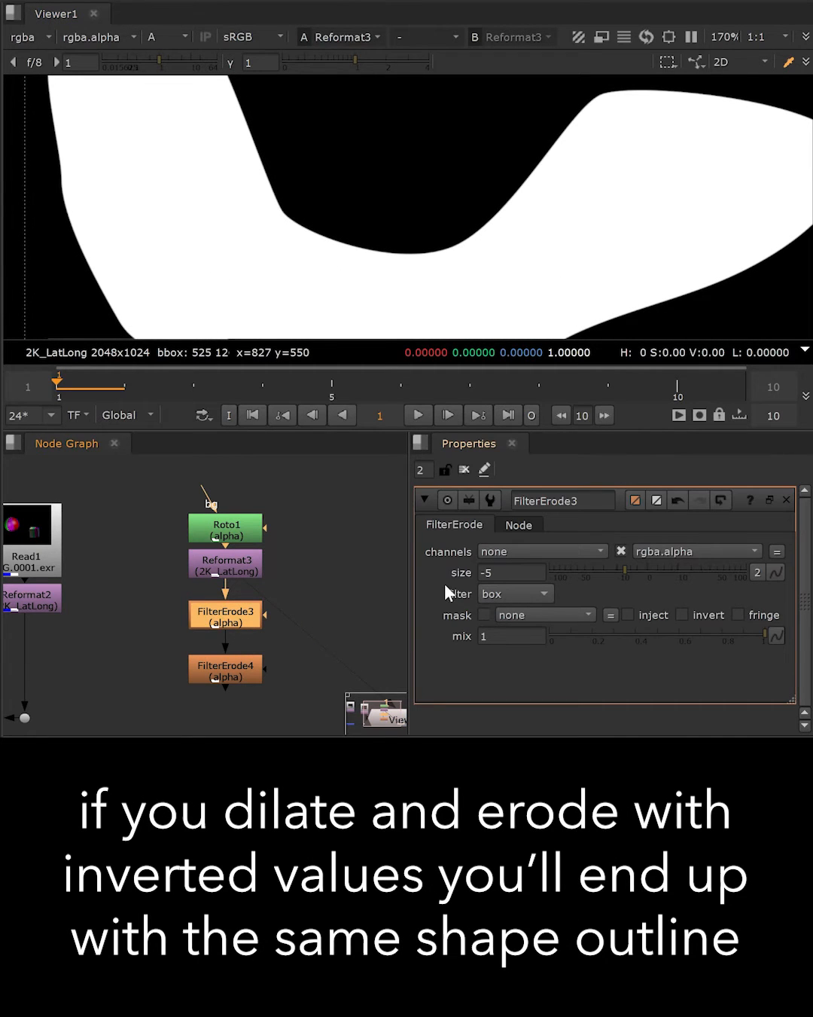
Compare the FilterErode3 (size -5) and FilterErode4 (size 5) outputs in the viewer.
click(225, 614)
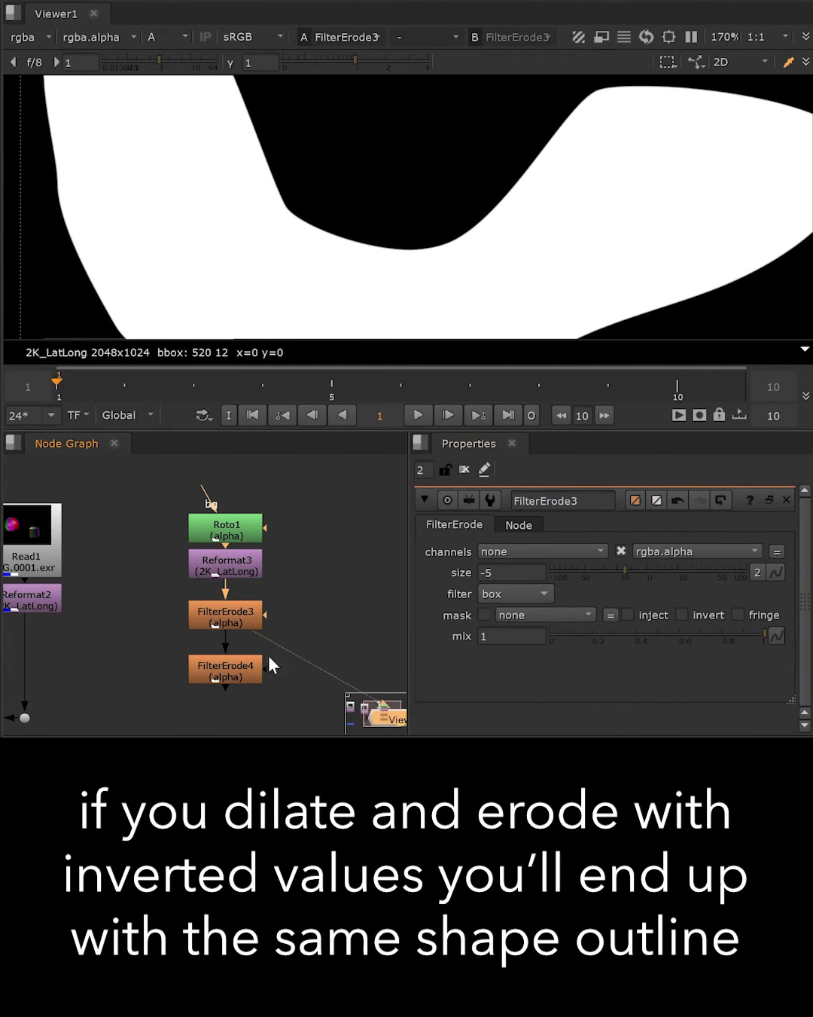
click(226, 671)
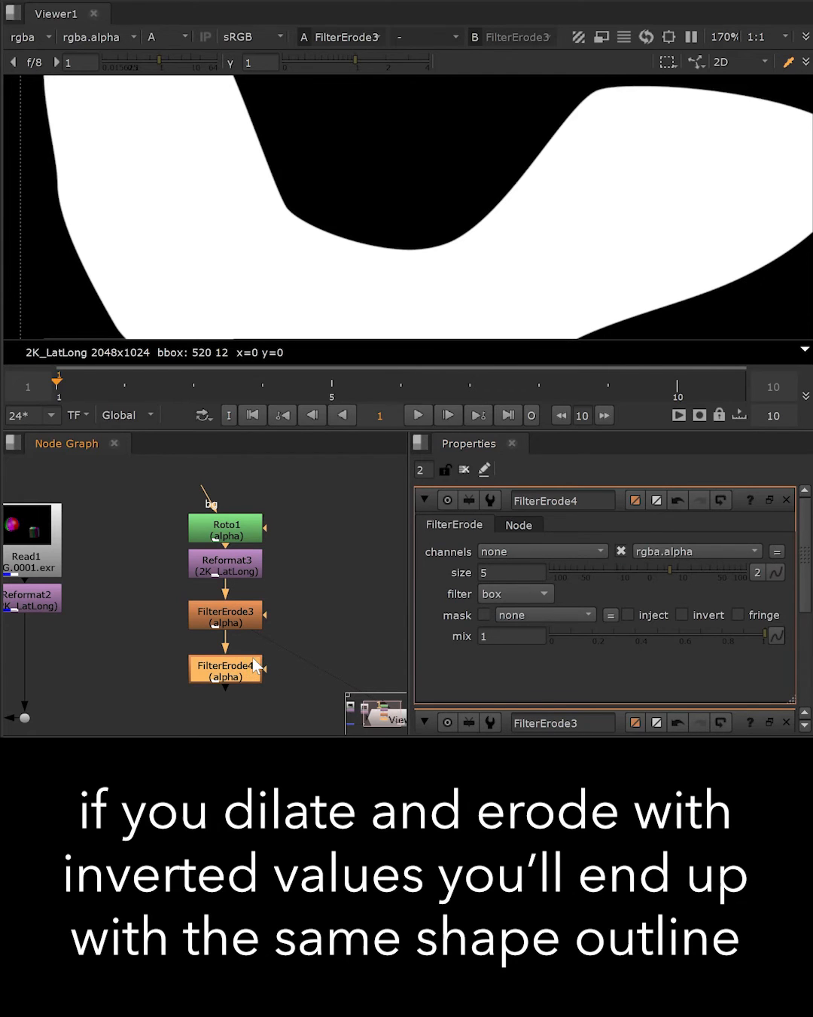
click(225, 671)
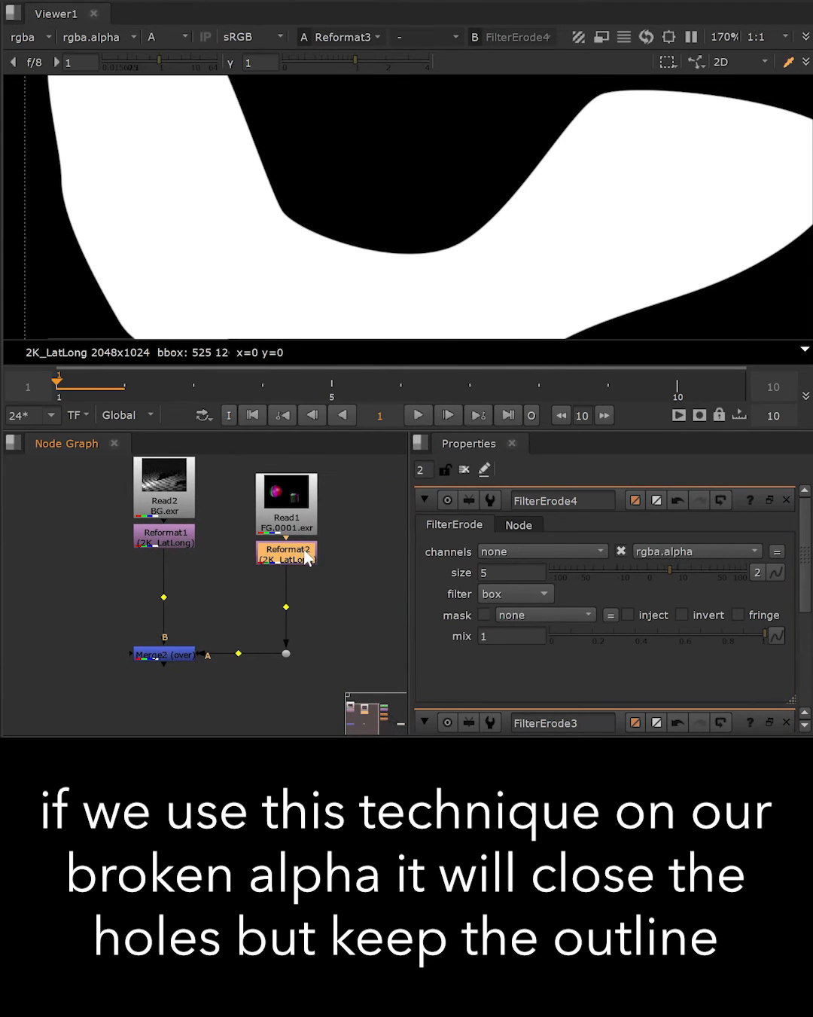
Select the FG Reformat2 node as the insertion point for the FilterErode nodes.
click(162, 653)
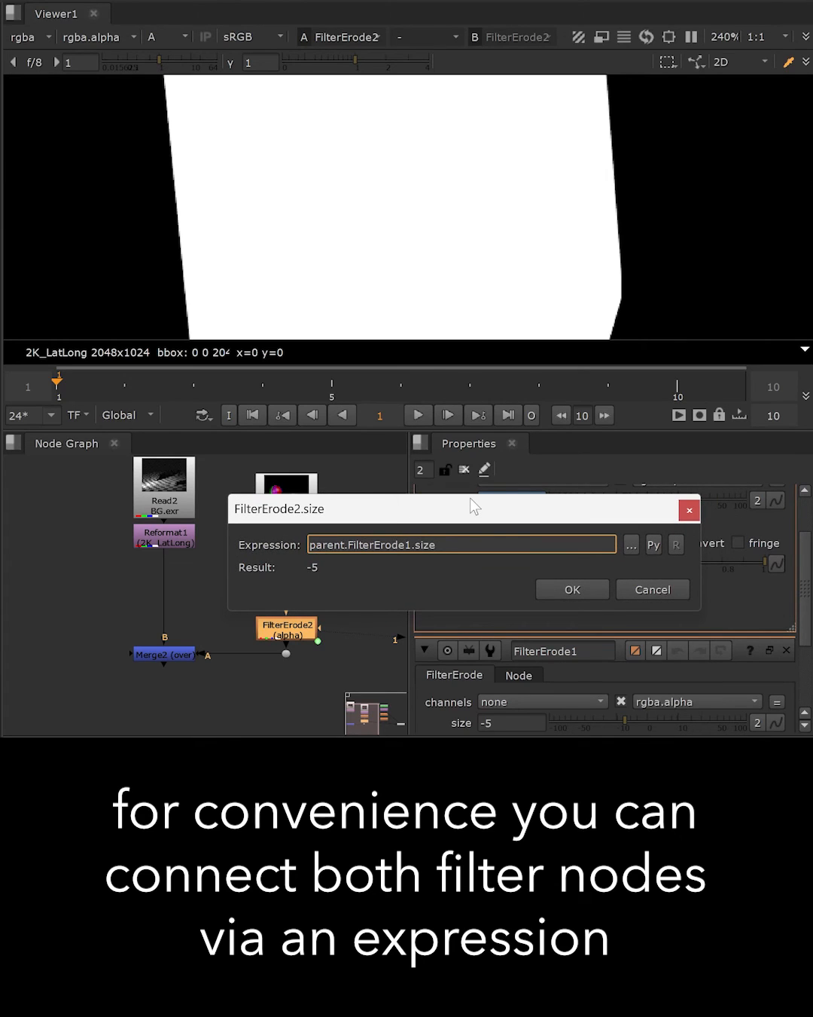
Set FilterErode2's size expression to -(parent.FilterErode1.size) and confirm.
text((parent.FilterErode1.size))
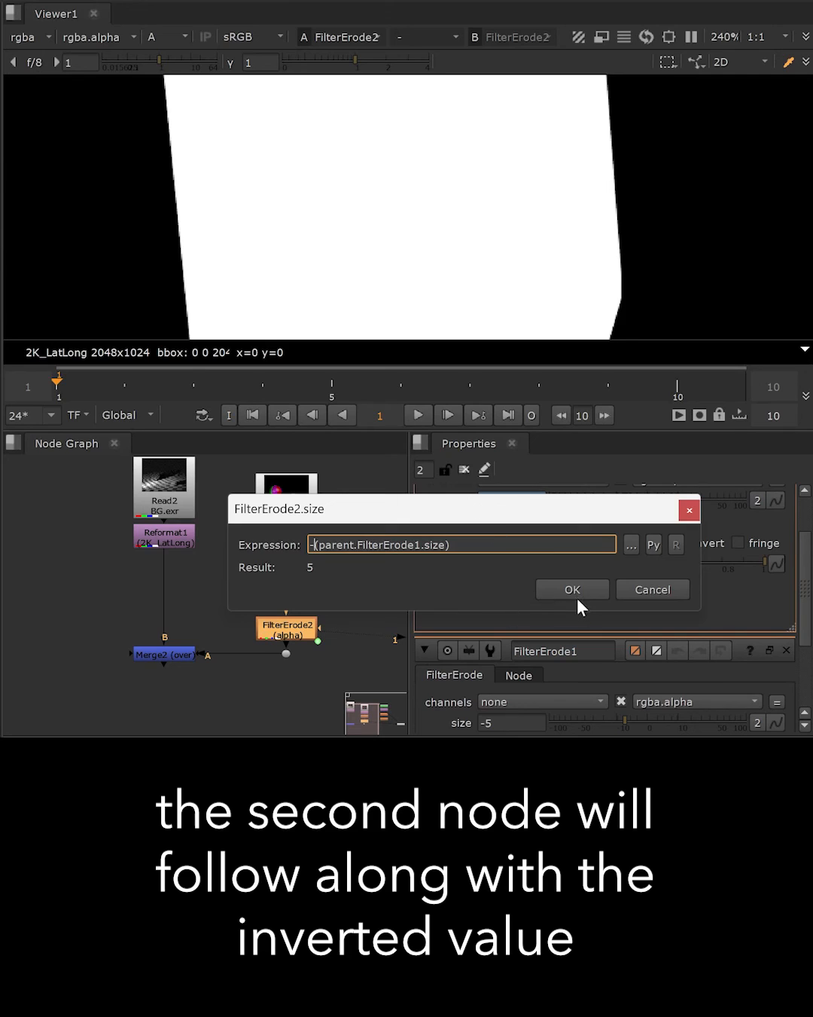
click(571, 589)
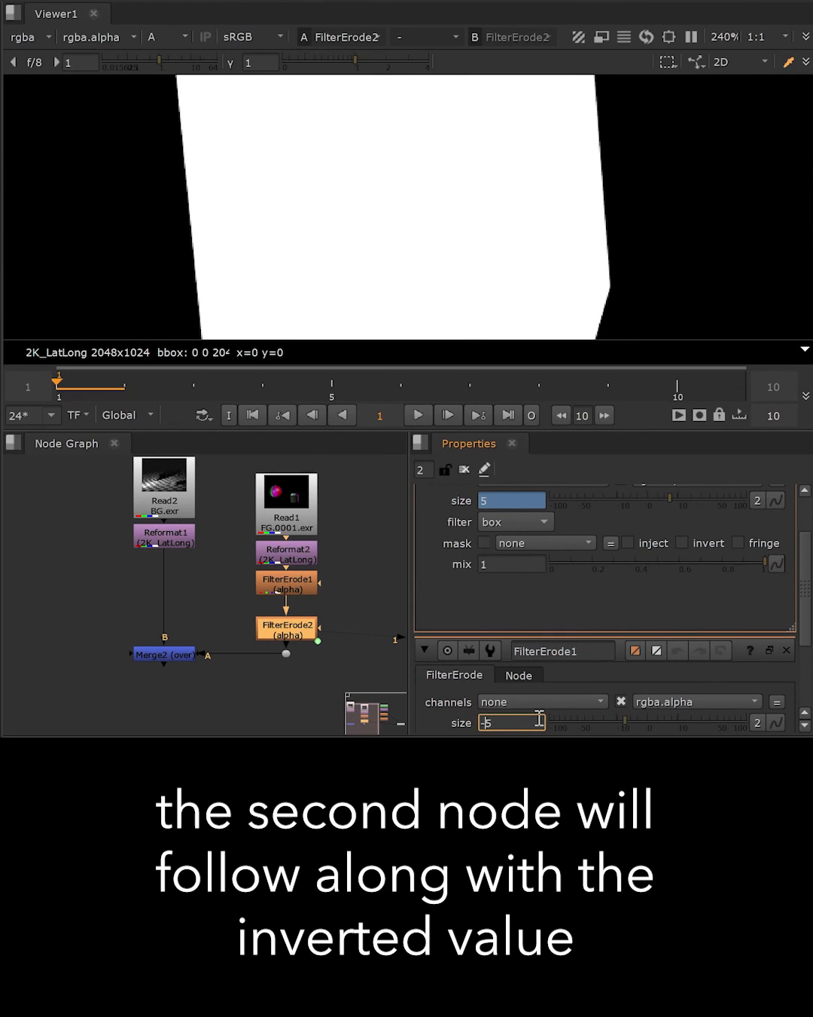